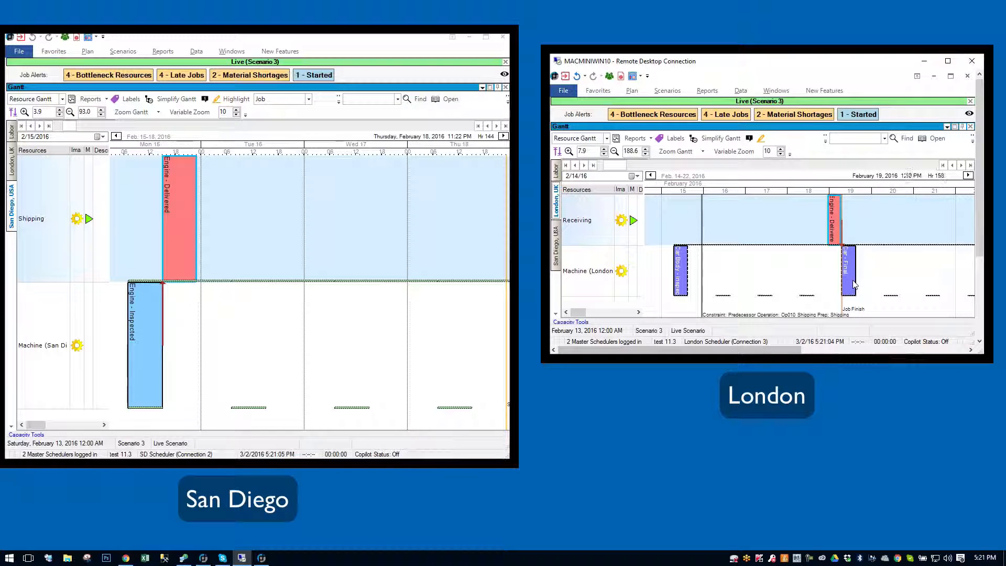
# Bring up the San Diego Plan options offering Optimize and Compress.
pyautogui.click(848, 266)
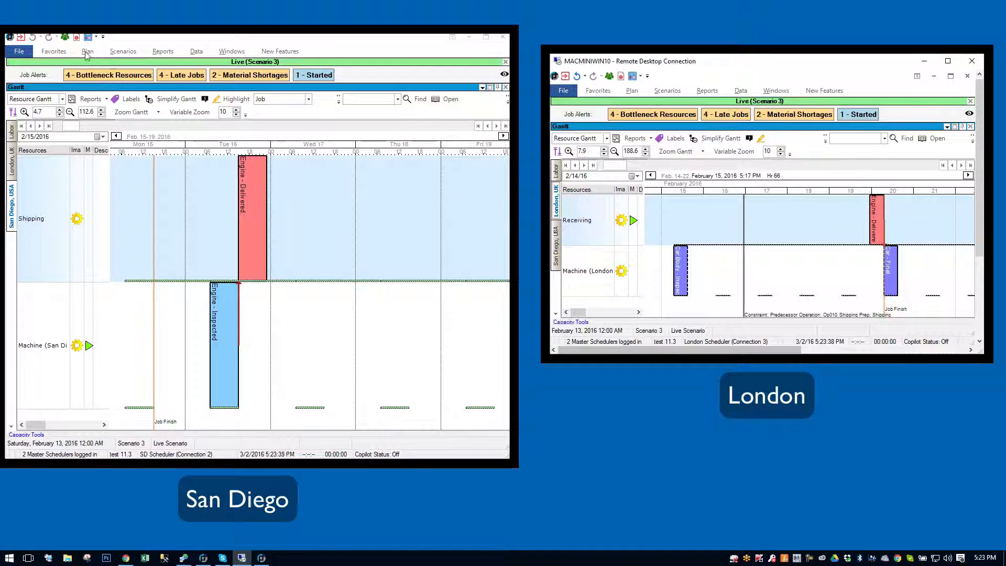
# Adjust San Diego's Optimize Options via the Plan ribbon and save them for the re-optimize.
pyautogui.click(87, 52)
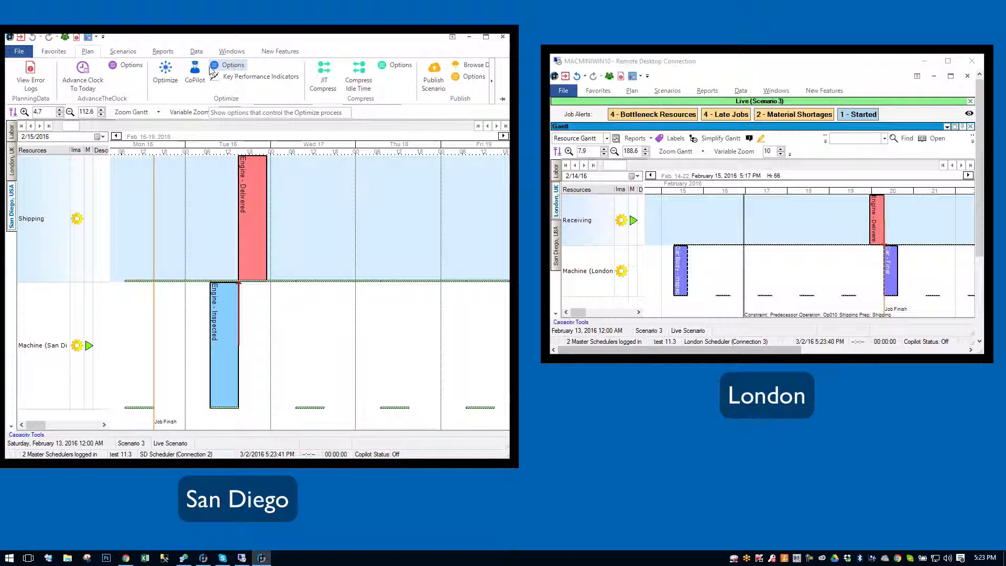
pyautogui.click(165, 67)
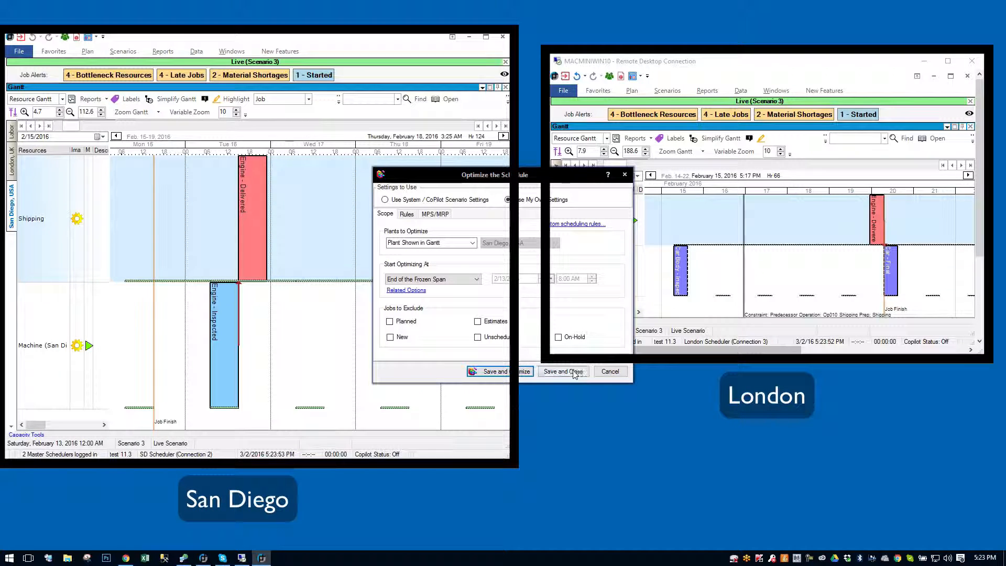
pyautogui.click(562, 371)
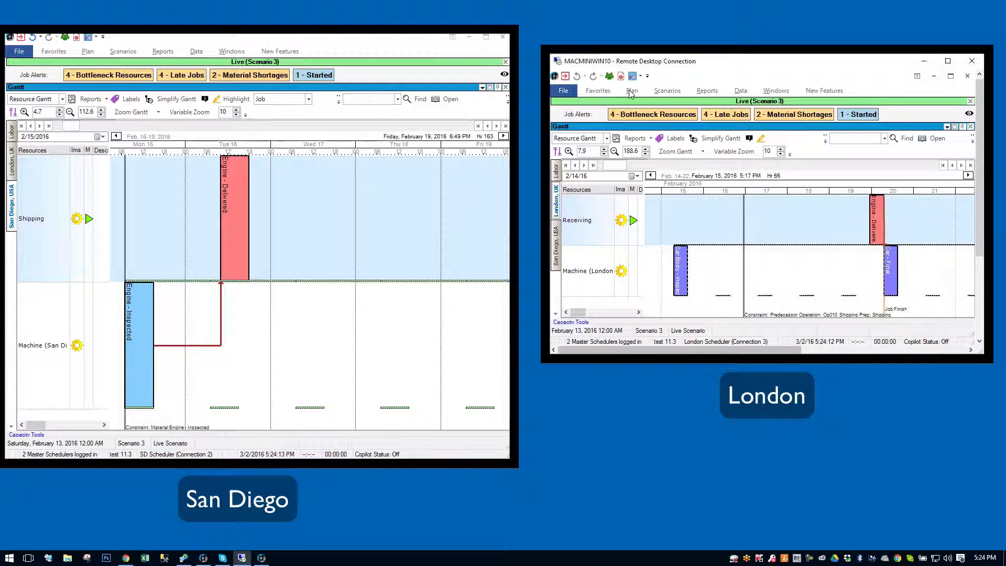
# Bring up London's Plan ribbon to reschedule Engine Delivered to Feb 19.
pyautogui.click(631, 90)
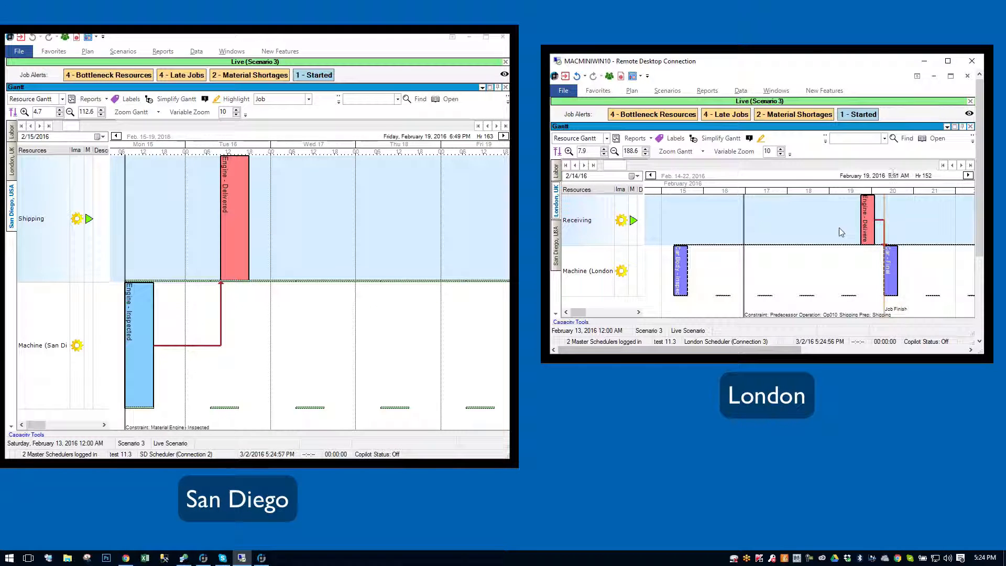
pyautogui.click(196, 51)
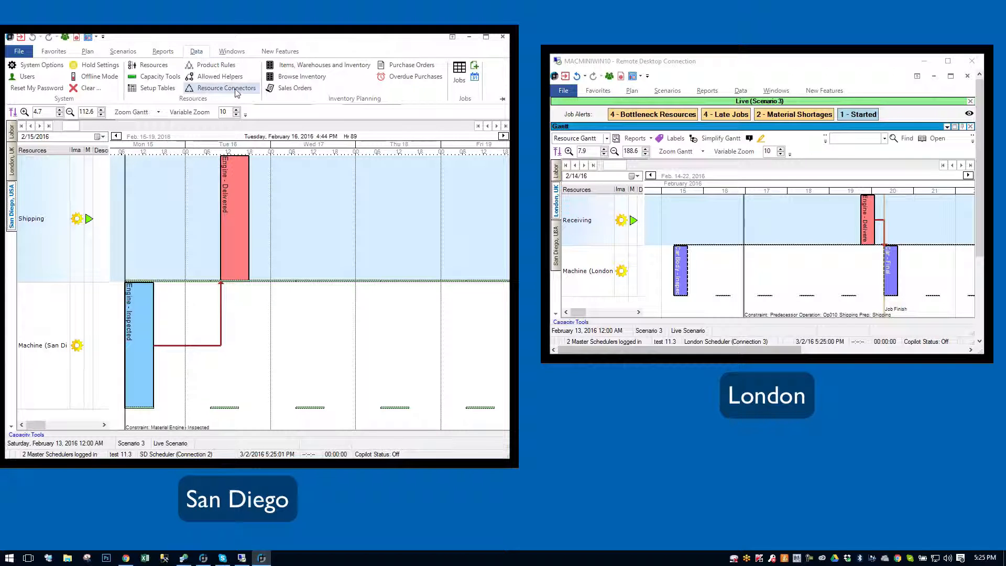
pyautogui.click(227, 88)
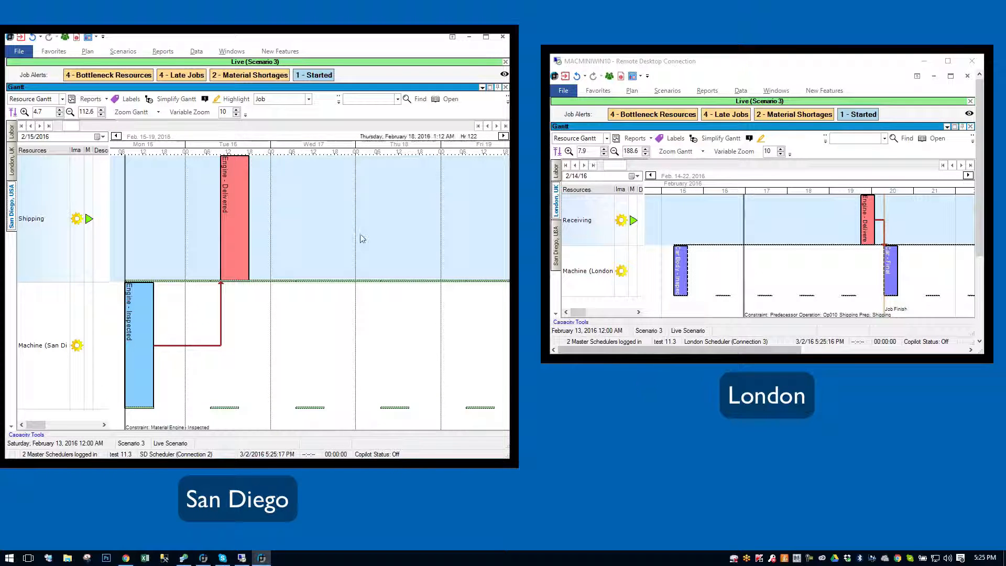
# Run Optimize on London so engines arrive the 16th and Car Final moves to the 17th.
pyautogui.click(87, 51)
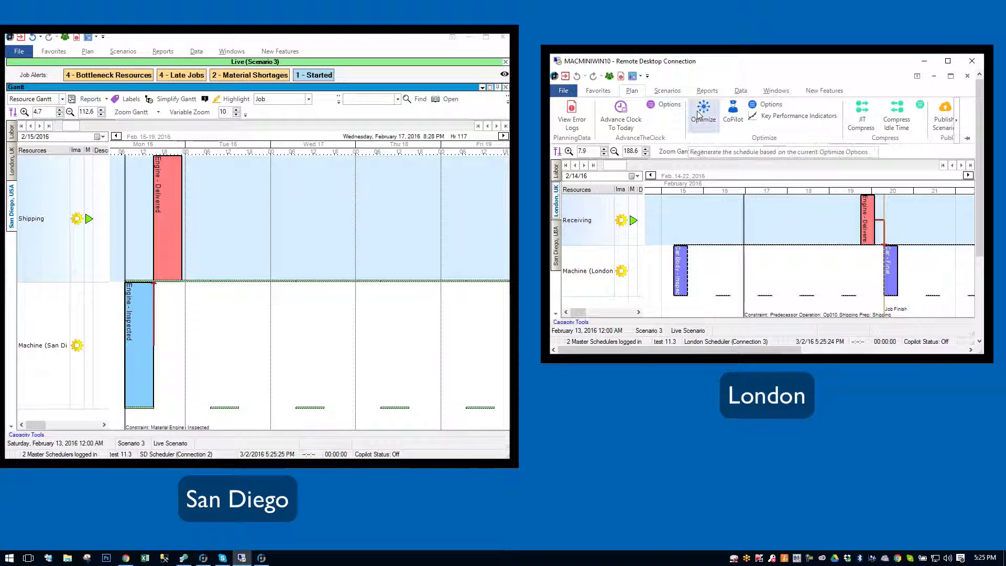
pyautogui.click(704, 109)
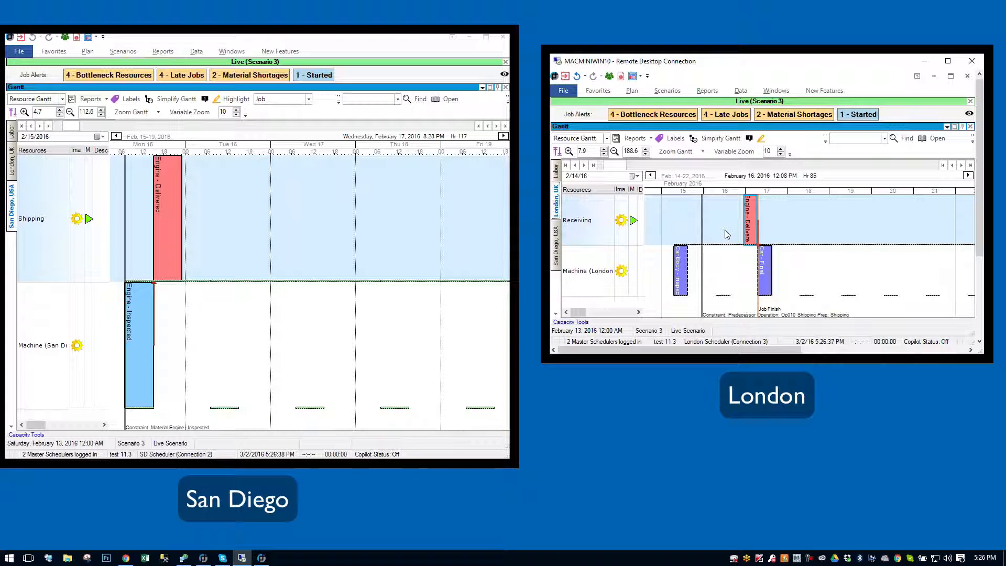
pyautogui.click(764, 270)
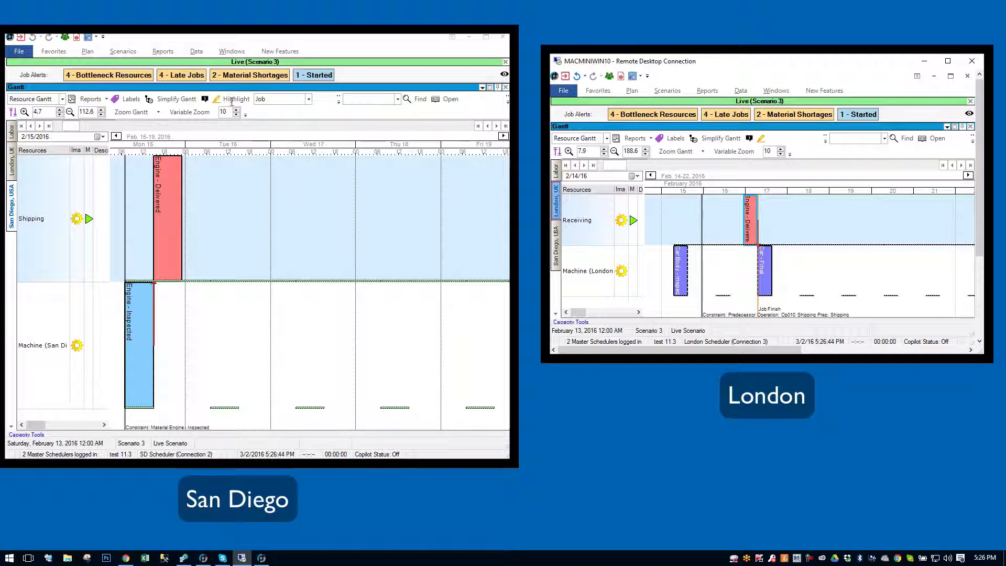
# Show the Inventory Plan from the Windows ribbon's Planning Views.
pyautogui.click(230, 52)
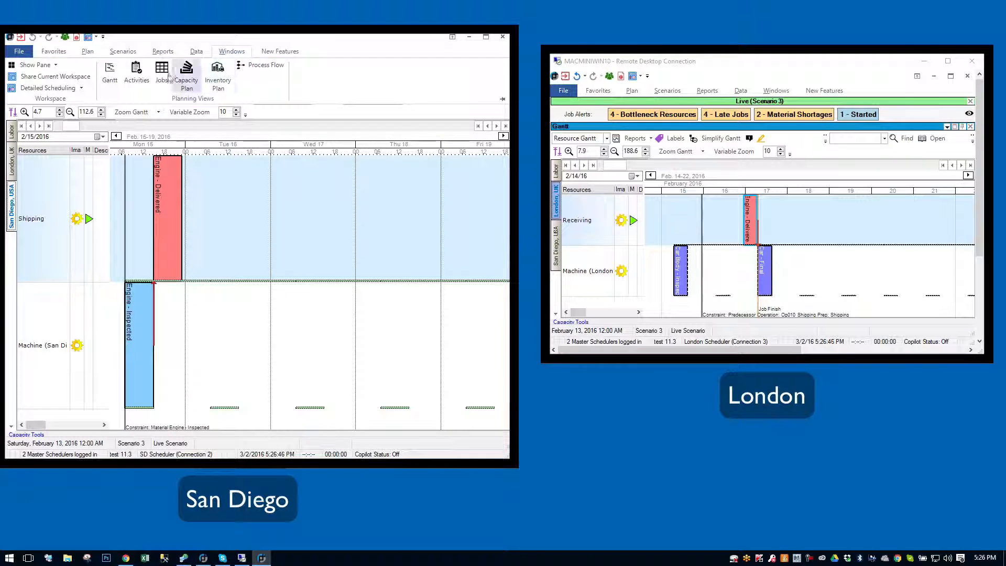
pyautogui.moveTo(217, 71)
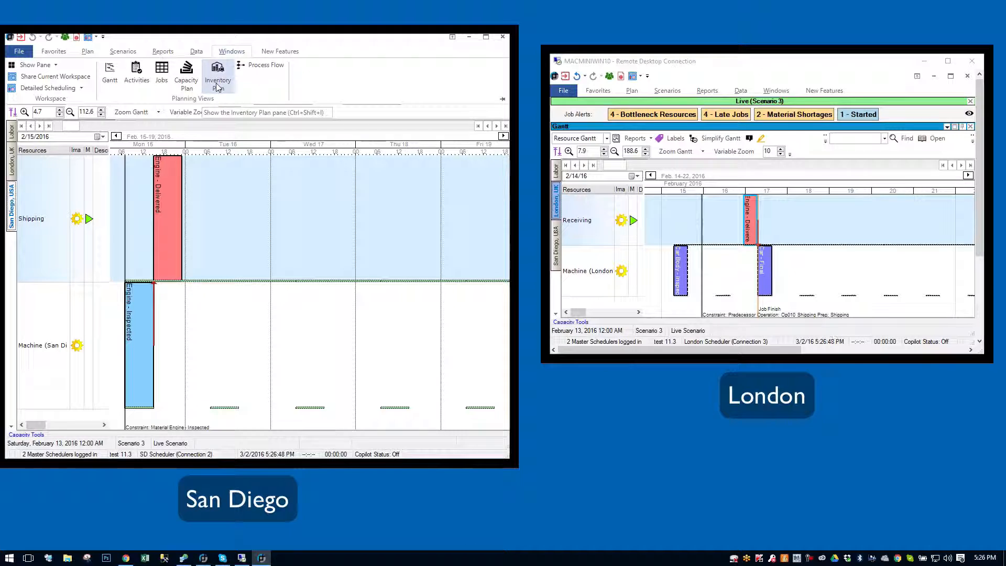
pyautogui.click(218, 70)
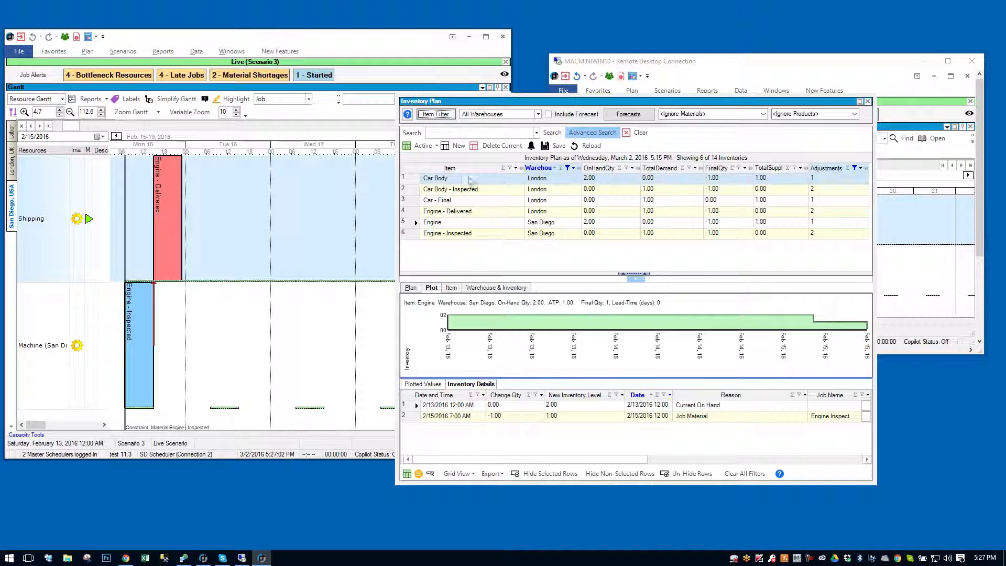
pyautogui.click(559, 222)
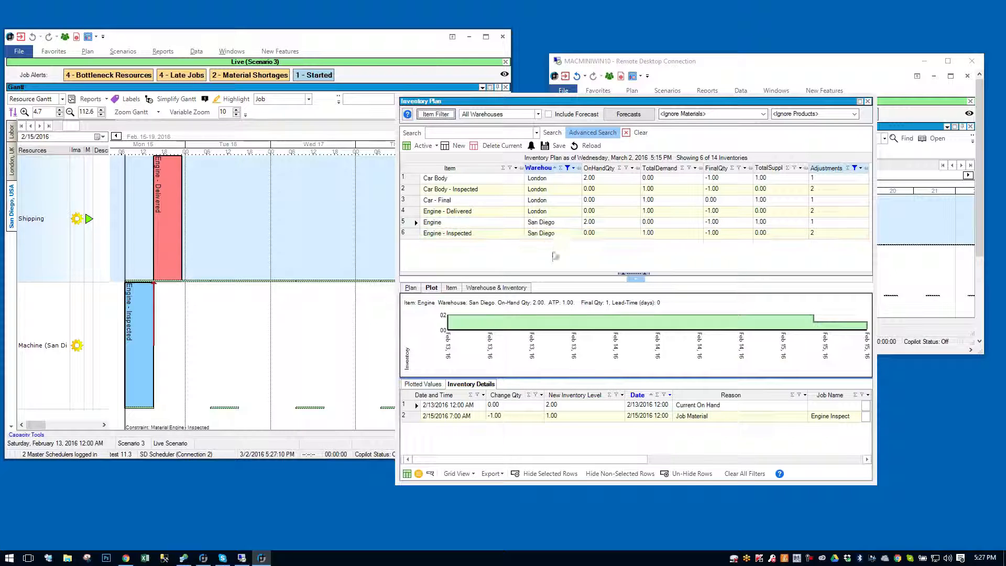
pyautogui.click(433, 222)
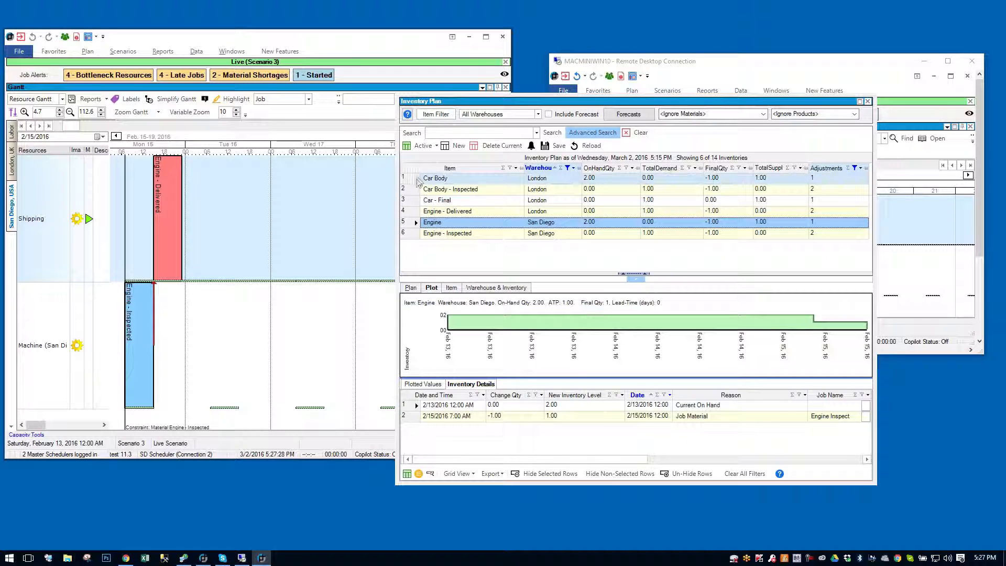
# Select London's Car Body row, then Car - Final, to plot its inventory and details.
pyautogui.click(435, 179)
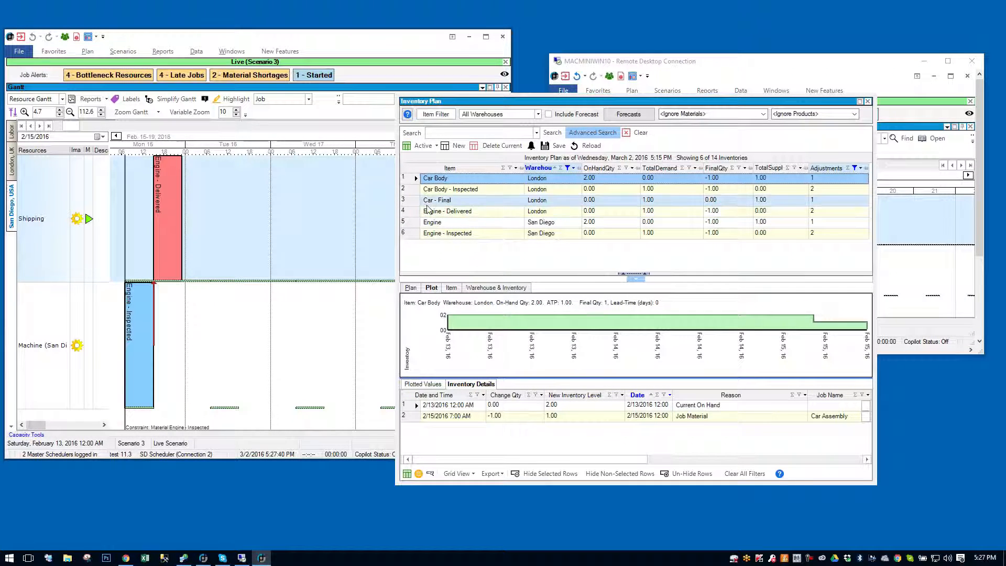
pyautogui.click(436, 200)
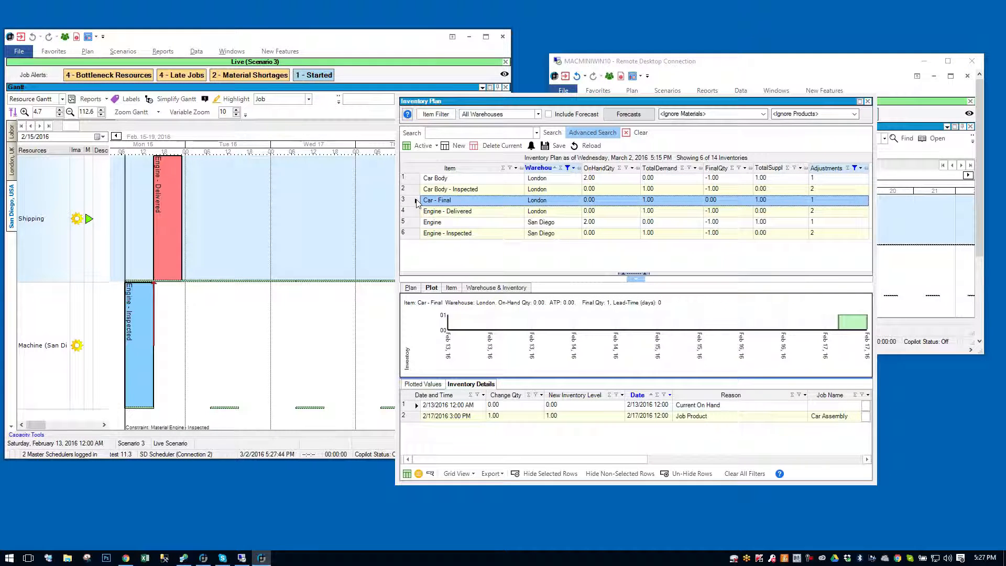
pyautogui.moveTo(765, 333)
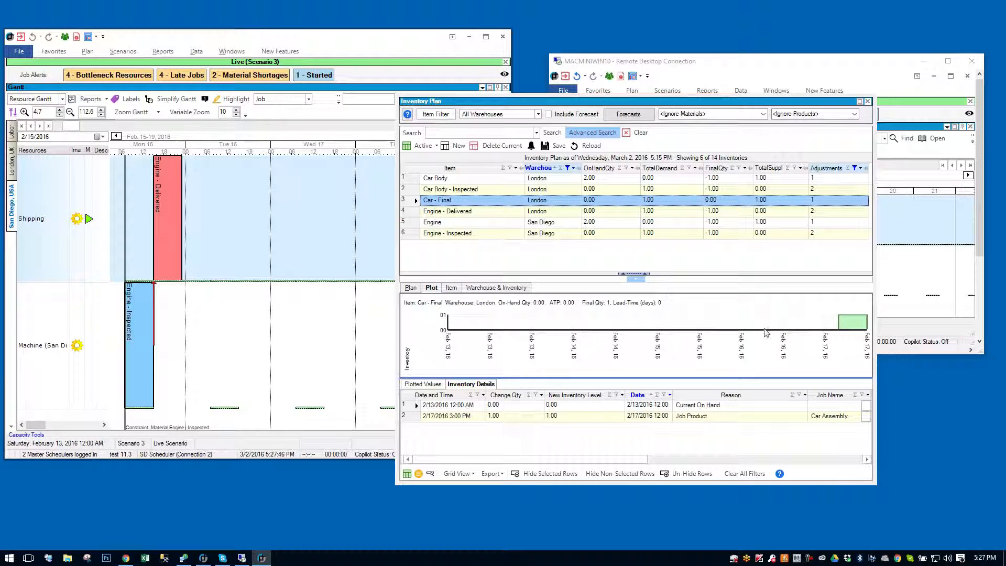